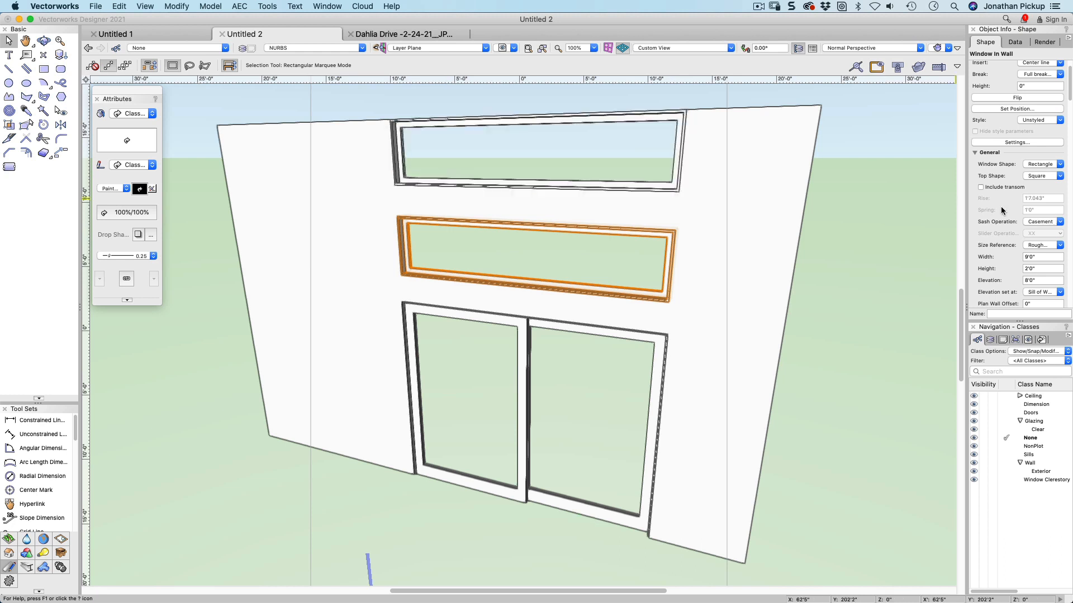
# - Check the lower window's Size Reference options in Object Info
pyautogui.click(1058, 245)
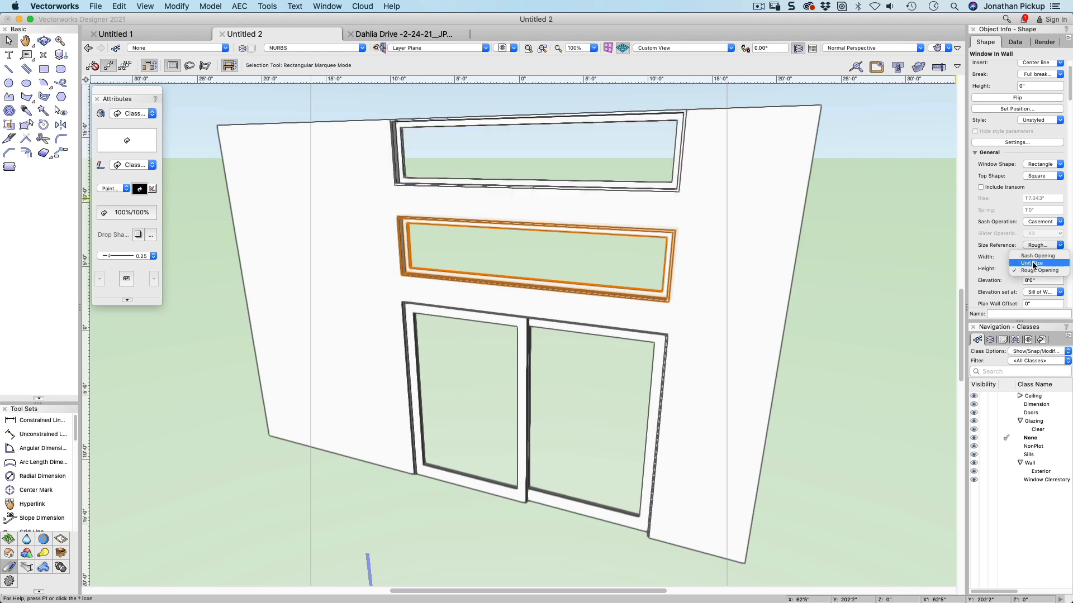
pyautogui.click(1034, 270)
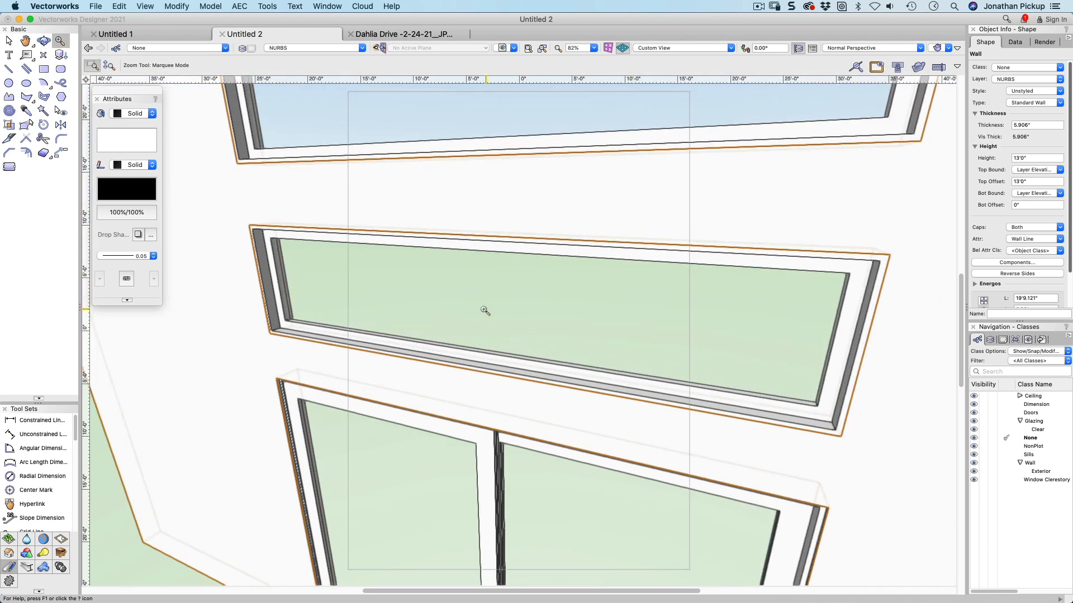
# - Set the lower window's Jamb and Sash Shim Gap to 1", declining the backup prompt
pyautogui.click(483, 310)
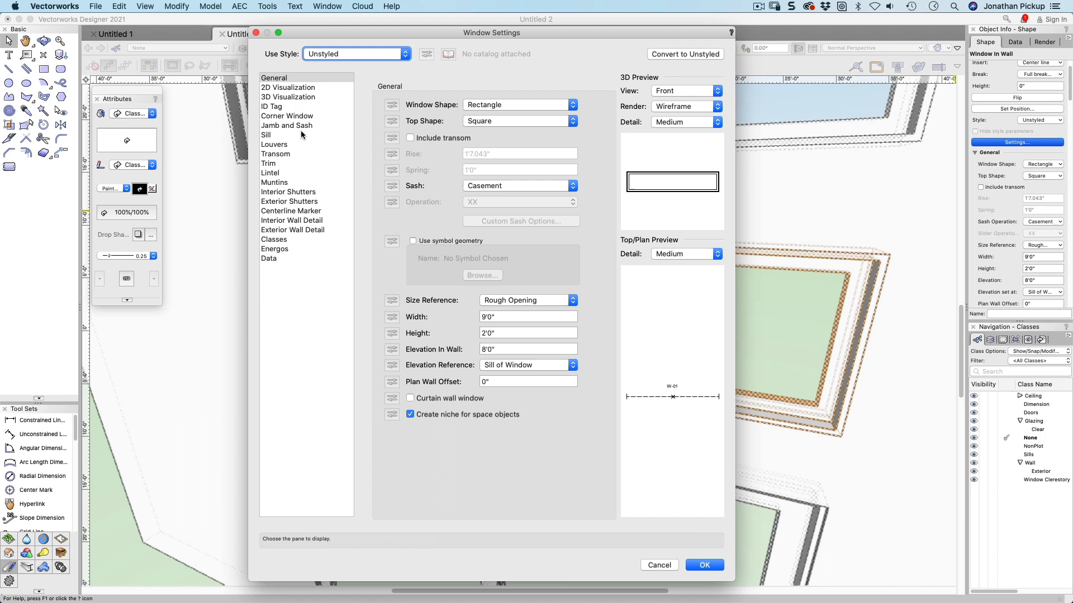
pyautogui.click(287, 125)
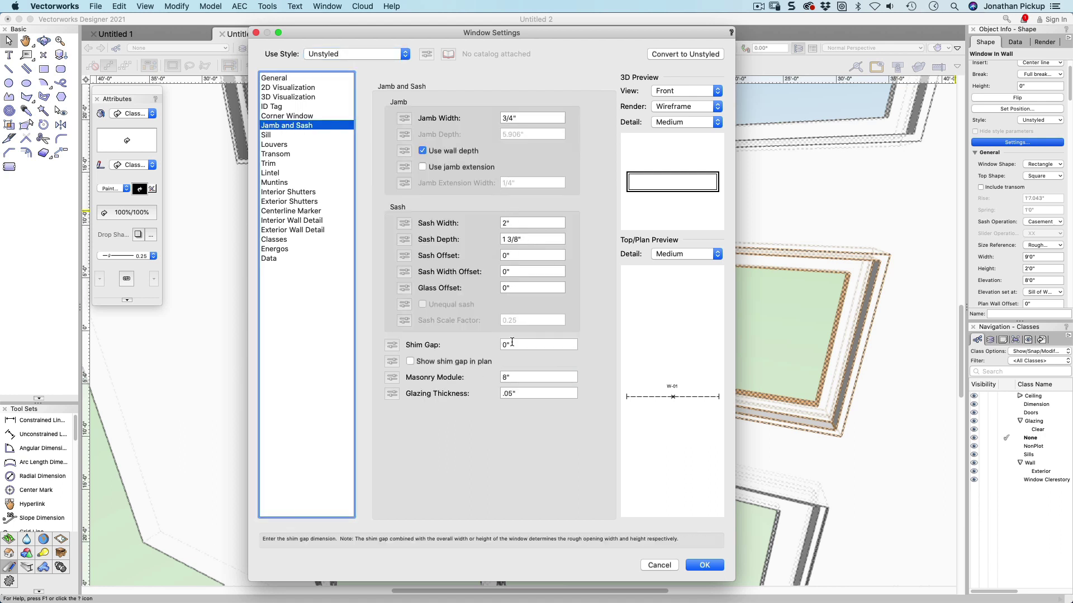
pyautogui.click(538, 344)
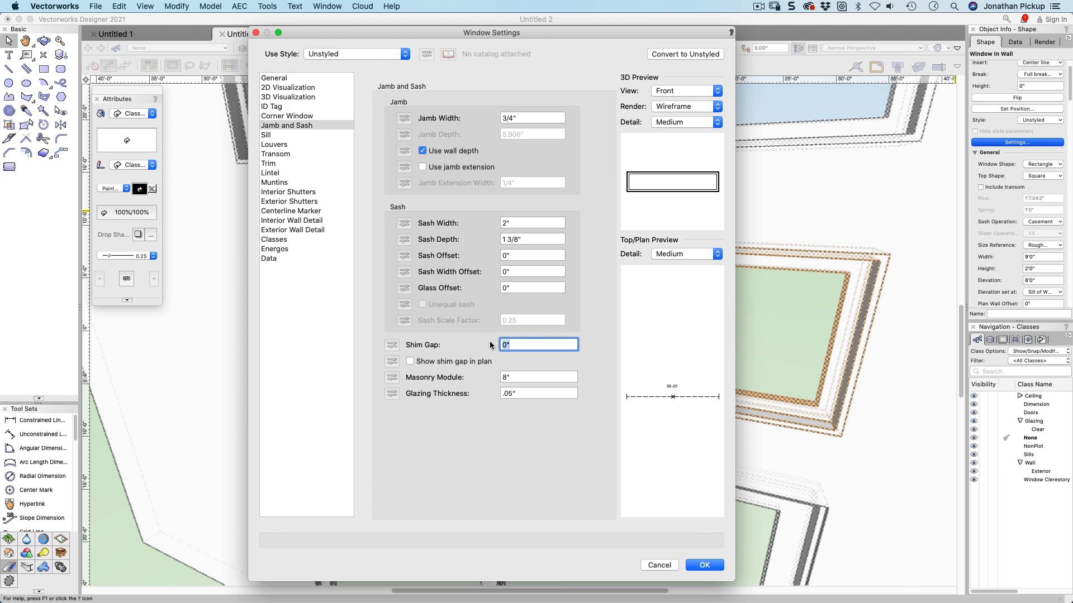
pyautogui.click(704, 565)
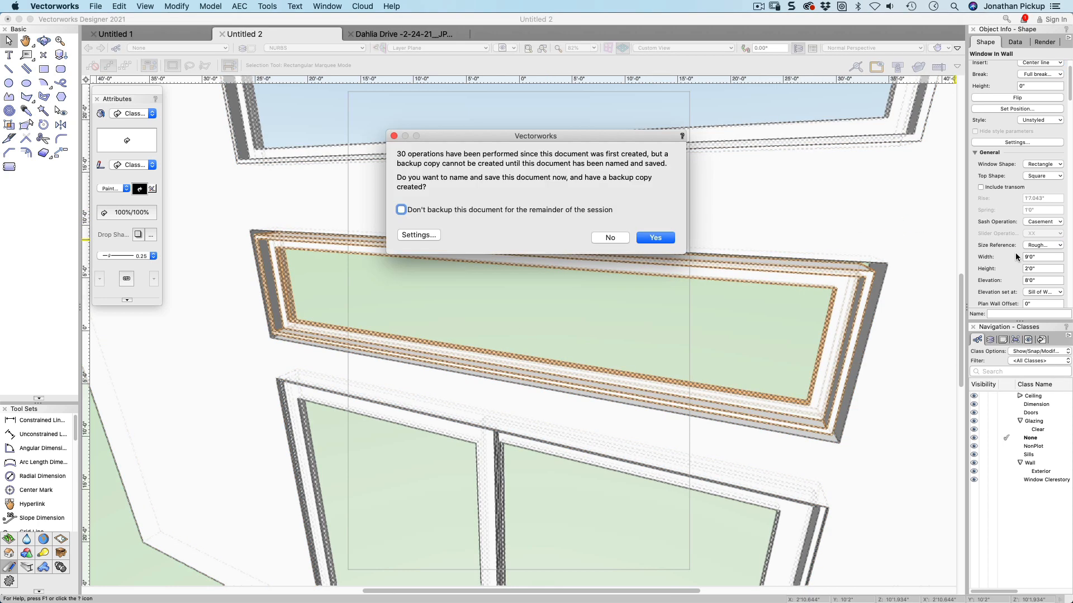
pyautogui.click(610, 238)
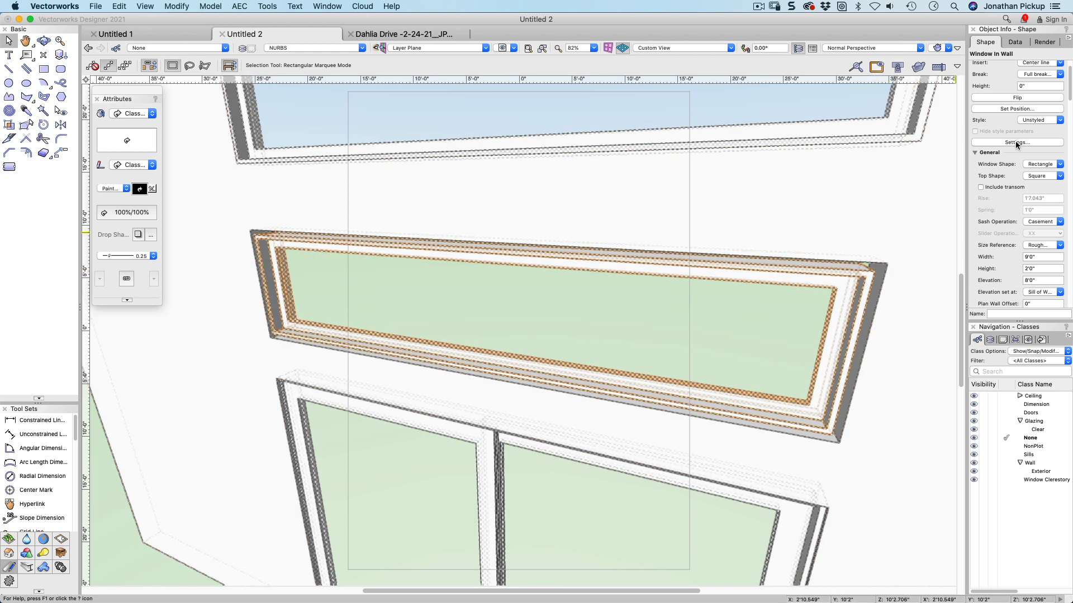
# - Reopen the lower window's settings to confirm the 1" shim gap
pyautogui.click(1016, 142)
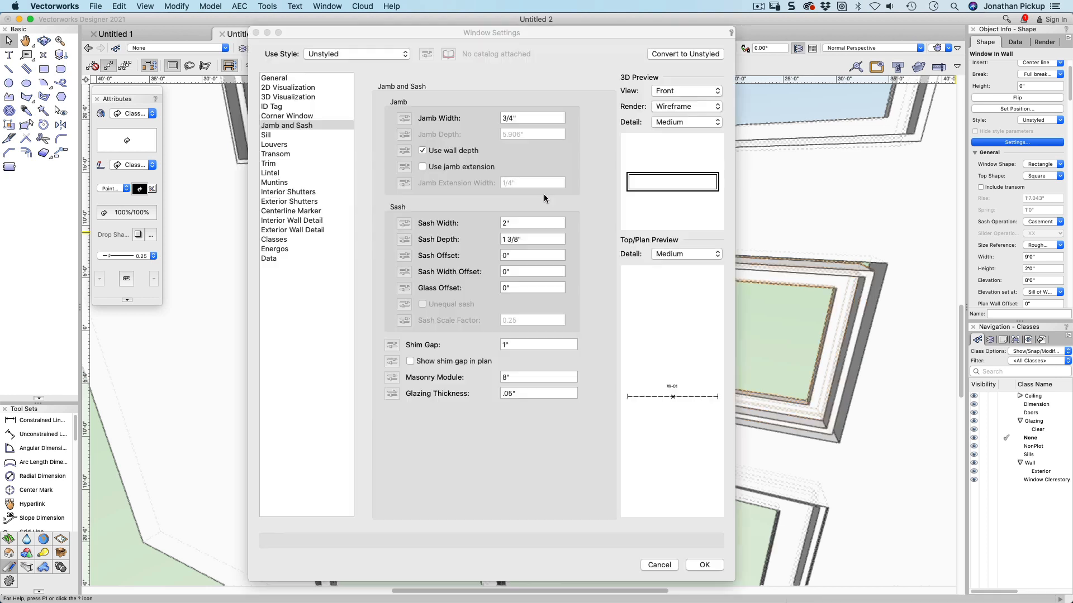
pyautogui.click(538, 344)
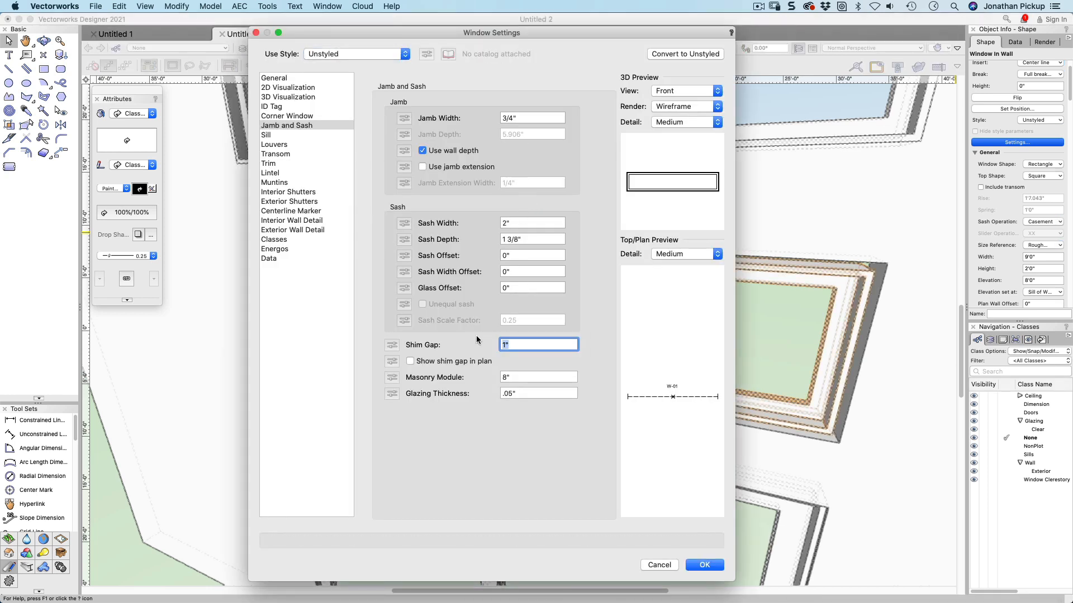
pyautogui.click(705, 565)
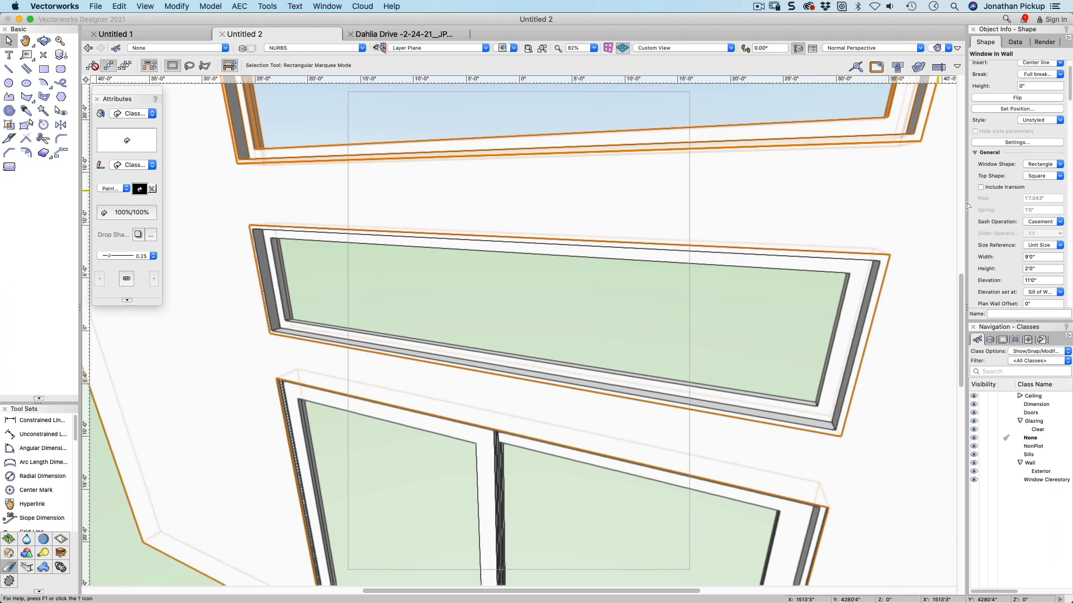
# - Set the upper window's Jamb and Sash Shim Gap to 1" and verify it in Settings
pyautogui.click(1057, 245)
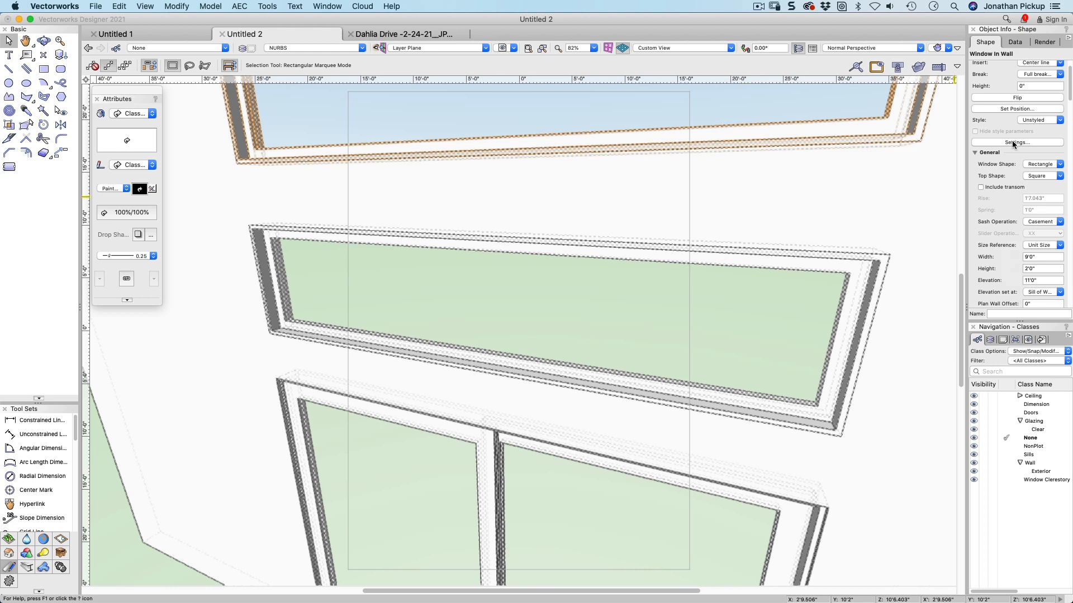
pyautogui.click(1017, 142)
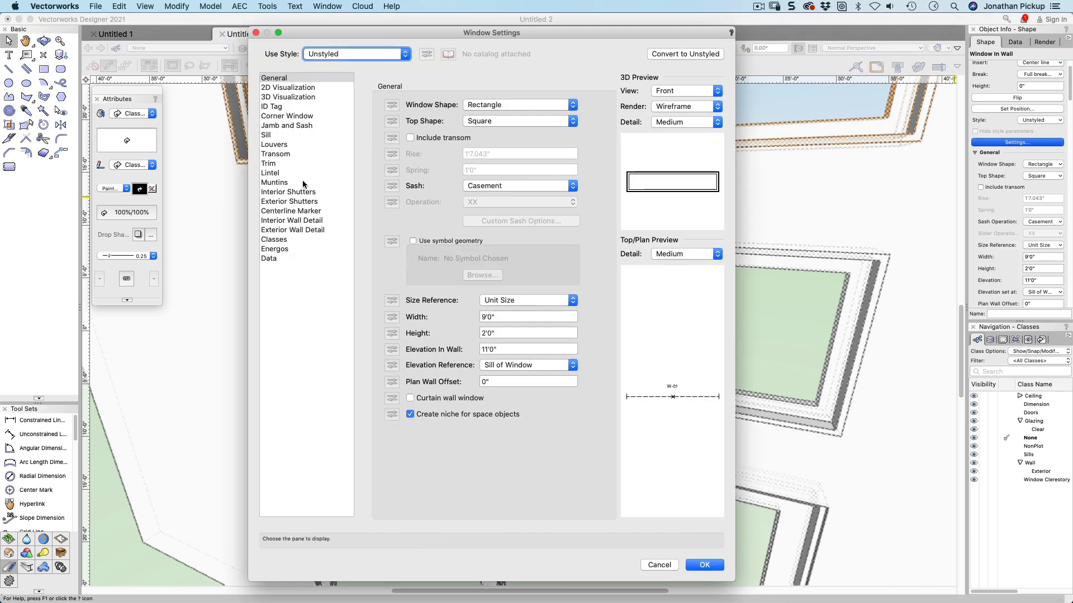
pyautogui.click(287, 116)
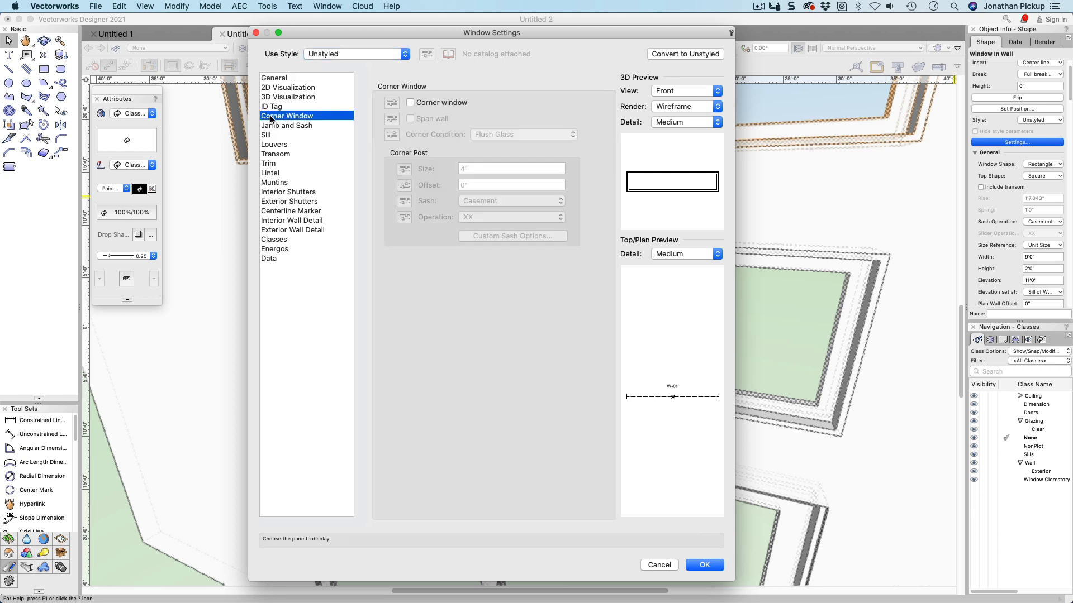
pyautogui.click(288, 125)
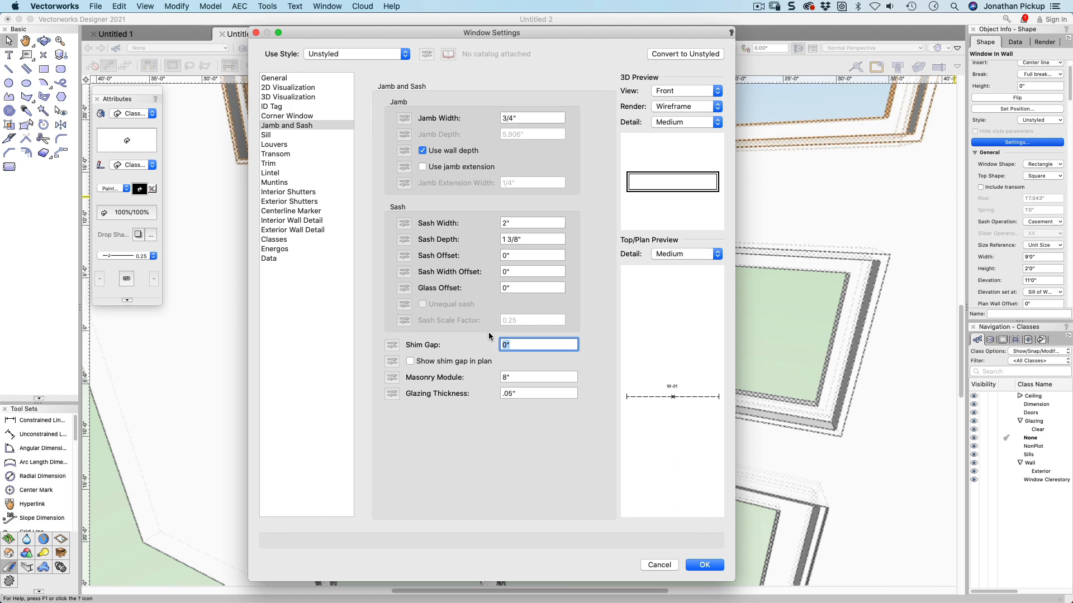
pyautogui.click(705, 565)
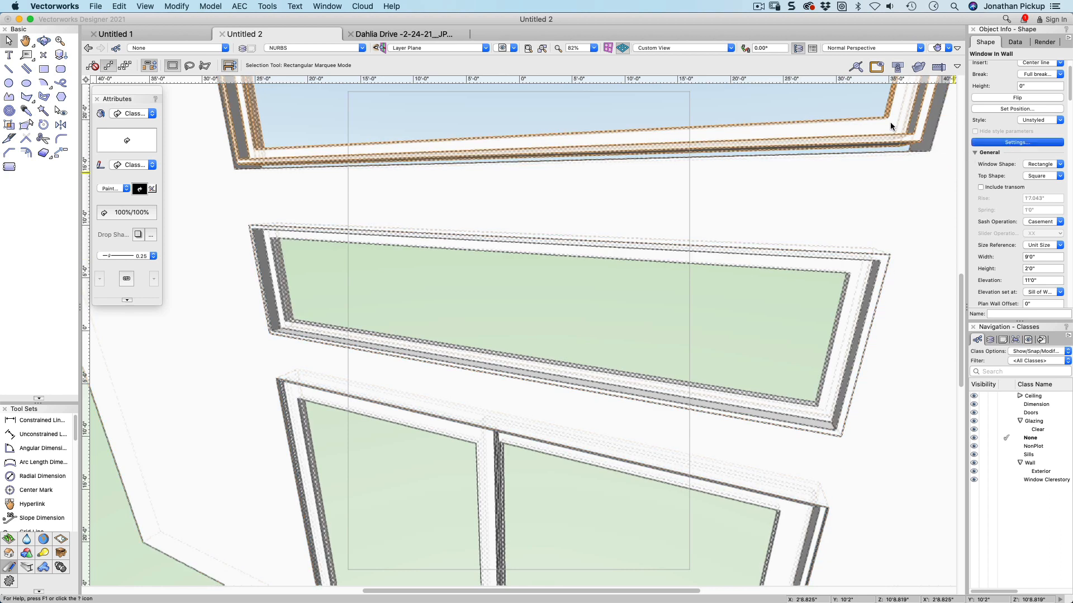
pyautogui.click(1017, 143)
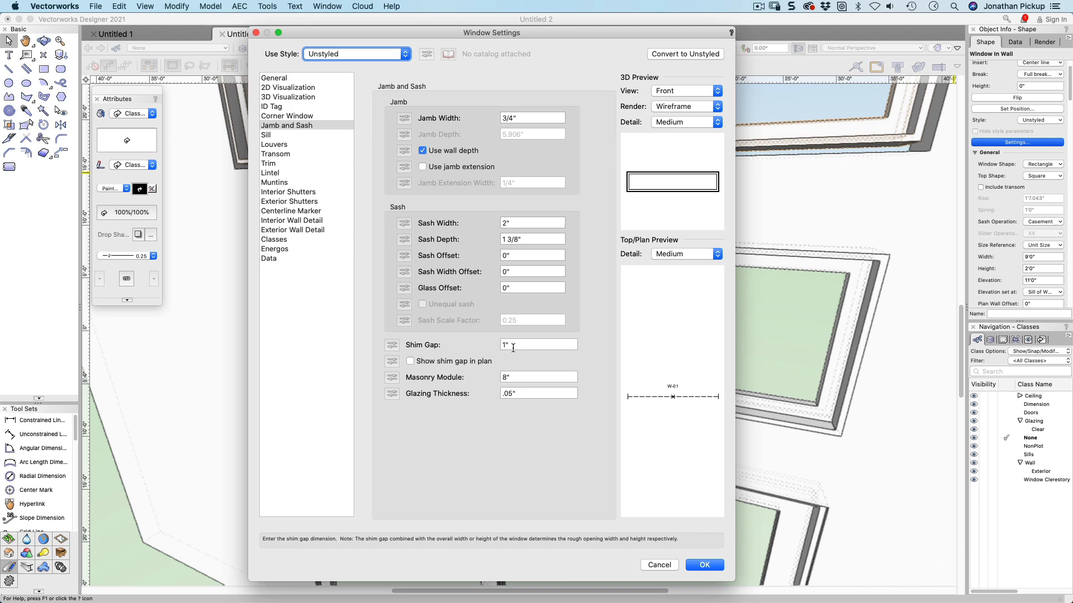
pyautogui.click(705, 565)
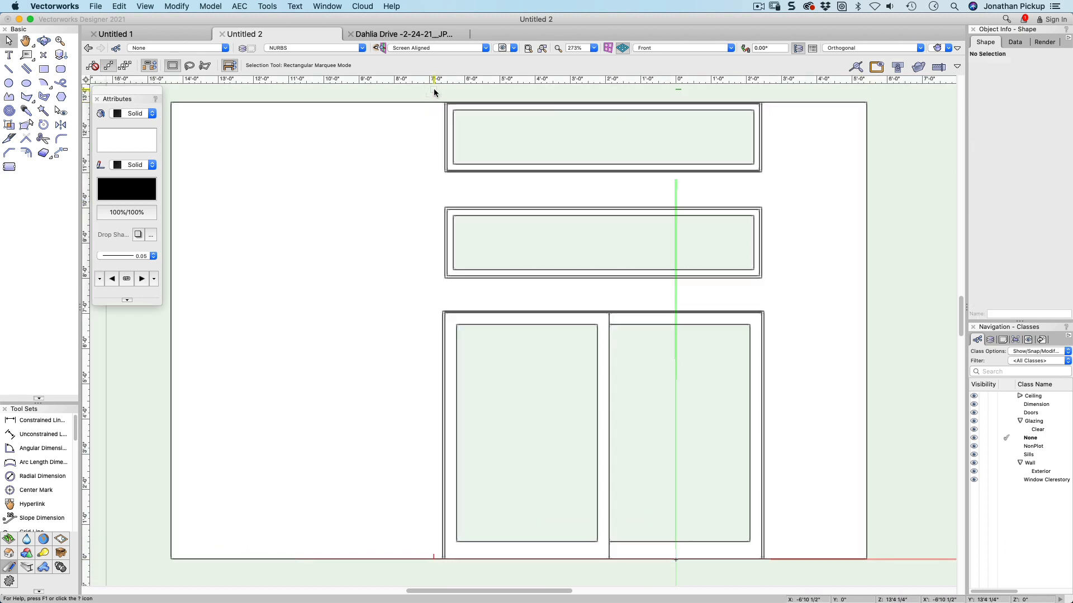
# - Compare door and window widths, then set the top window's width to 9'1 1/2"
pyautogui.click(8, 68)
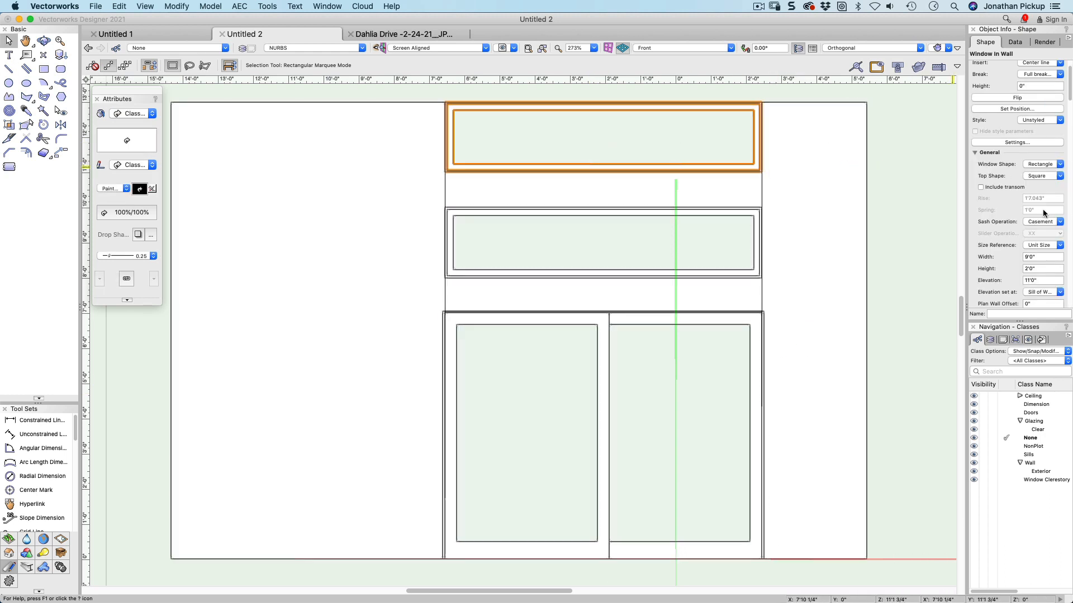
pyautogui.moveTo(988, 290)
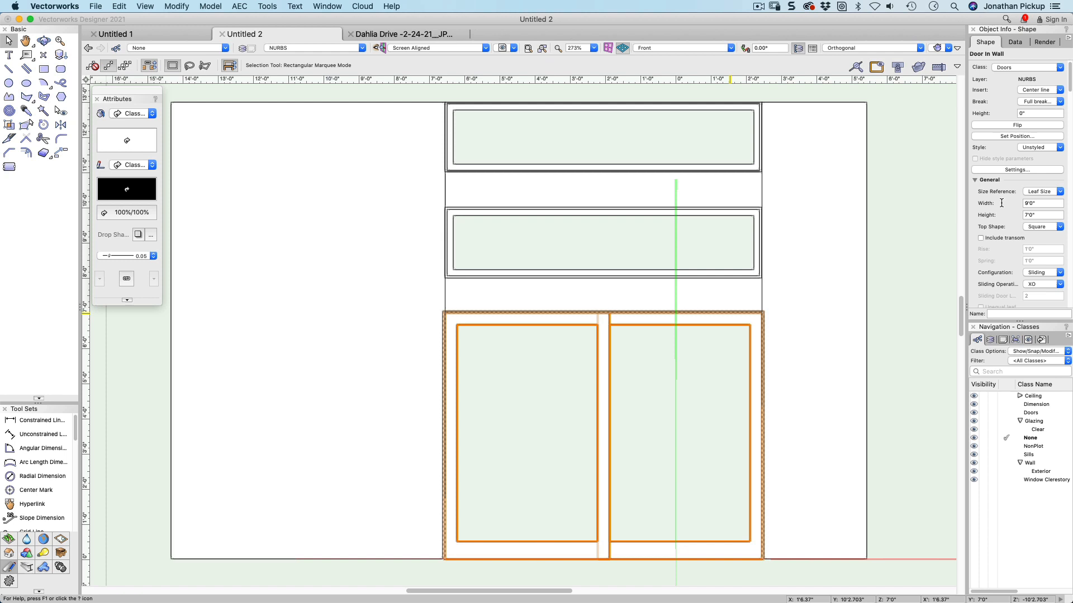
pyautogui.click(602, 242)
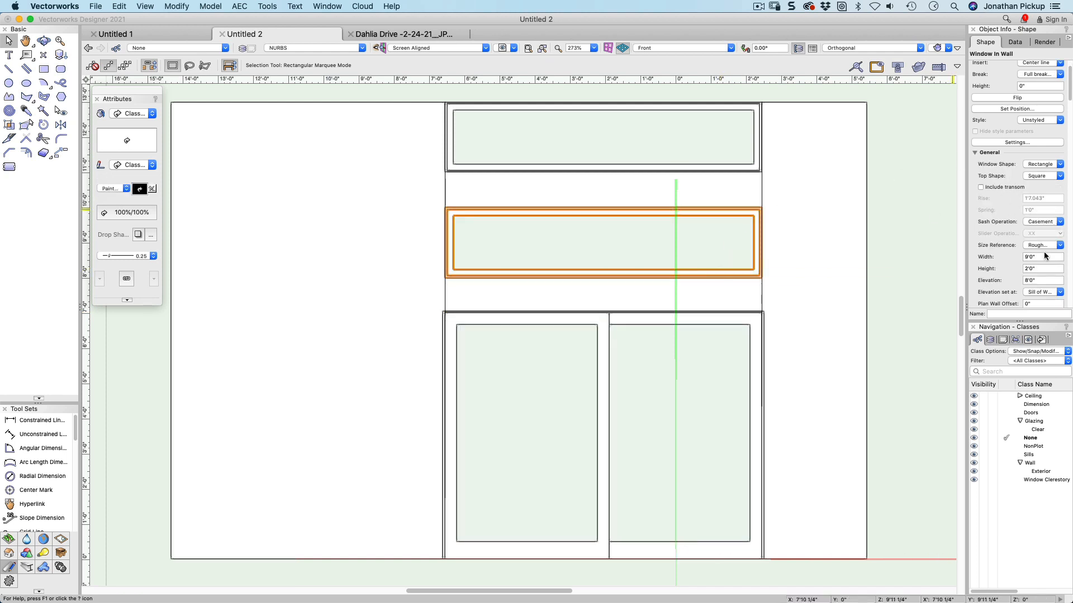
pyautogui.click(1040, 257)
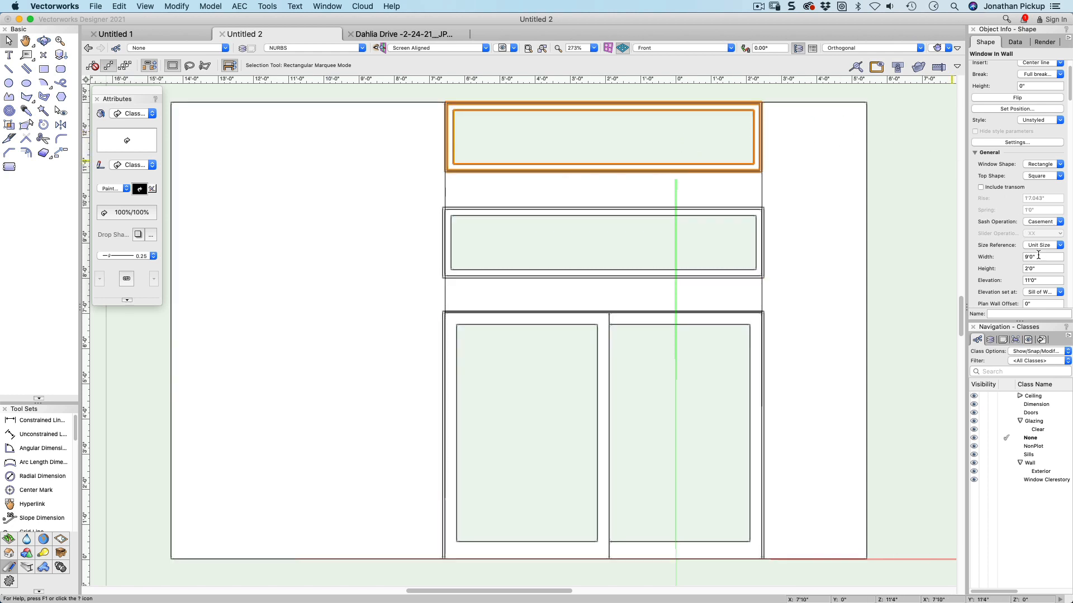
pyautogui.click(1040, 257)
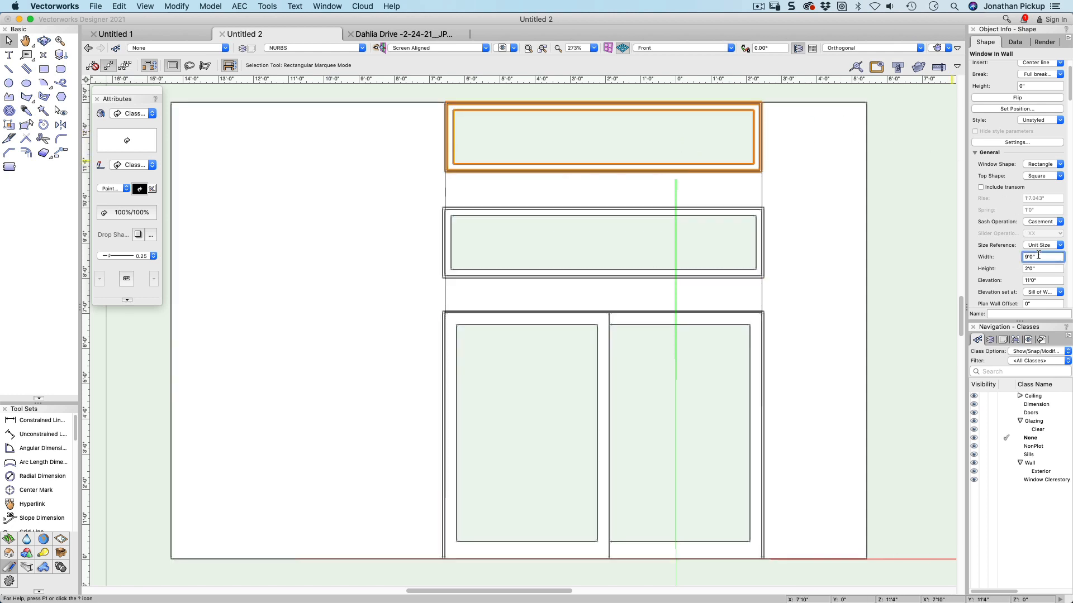
pyautogui.write('9\'1 1/2"')
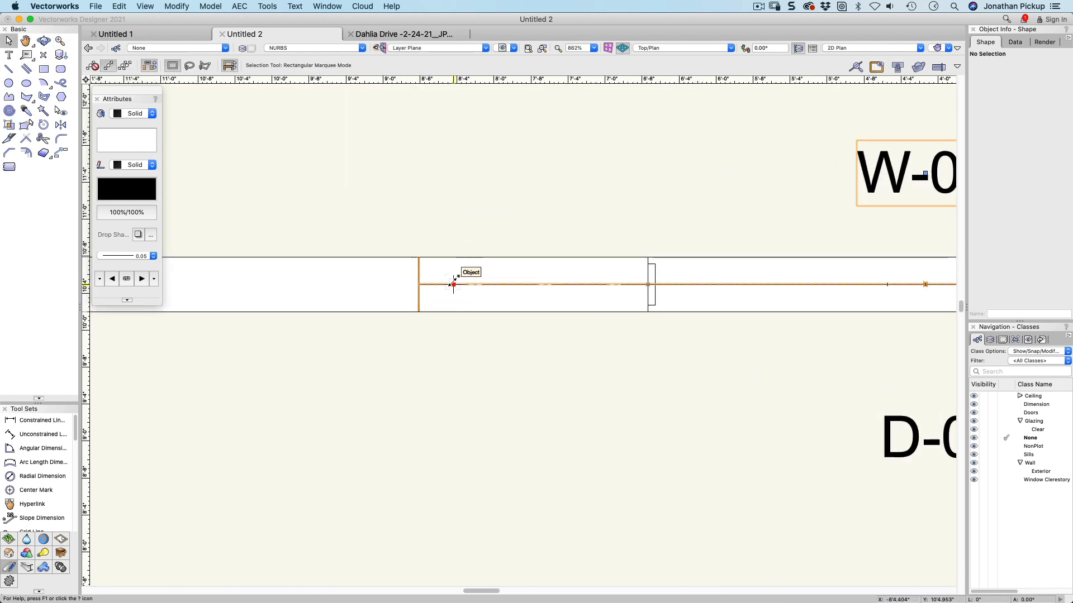
# - Select the top window in plan and start Set Position's reference-point move
pyautogui.click(453, 286)
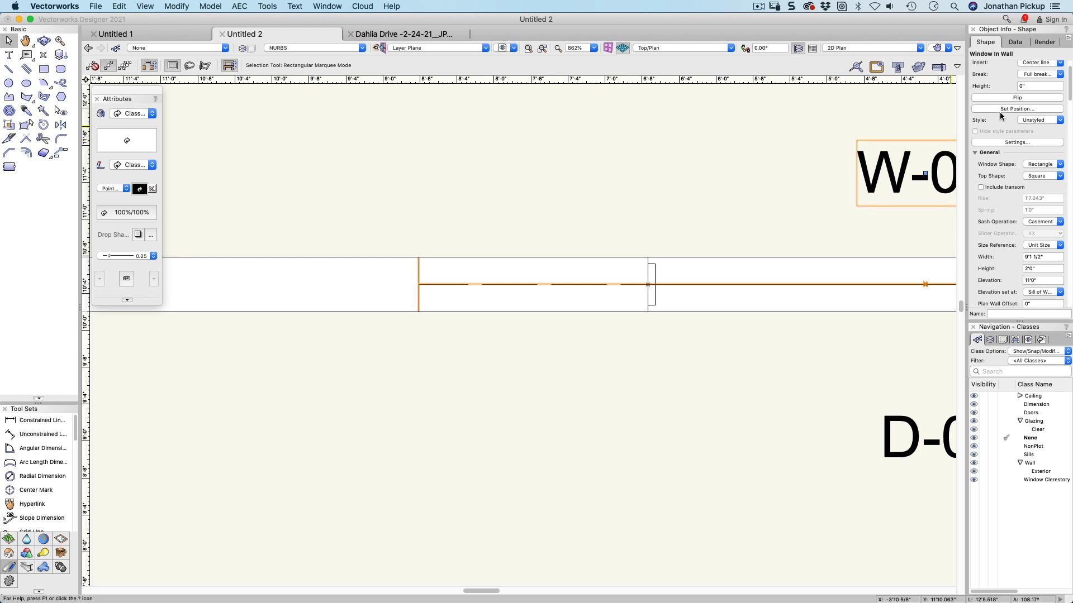
pyautogui.click(1017, 109)
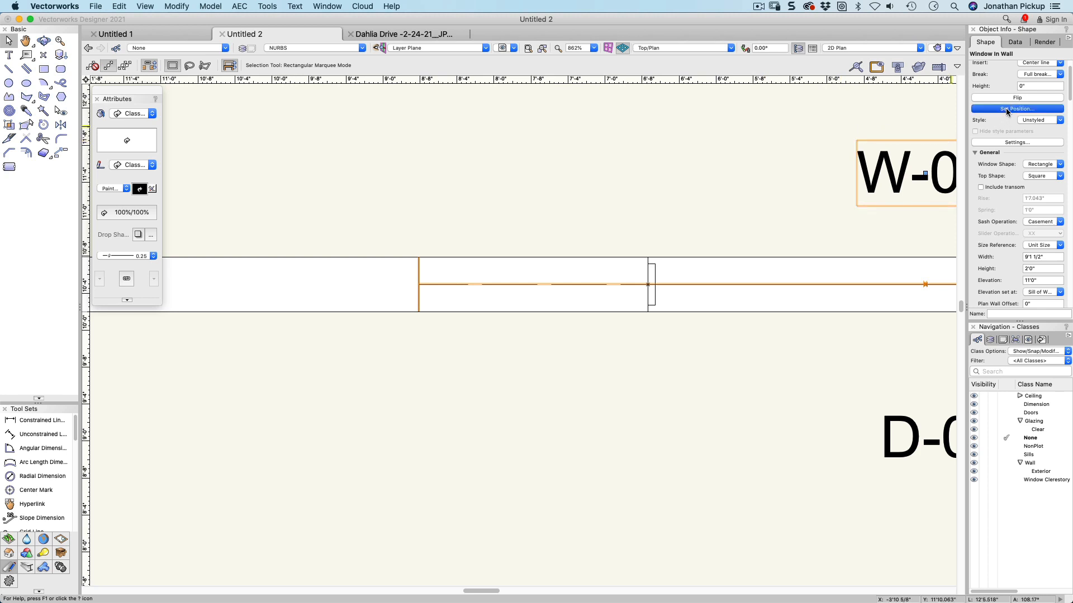
pyautogui.click(61, 154)
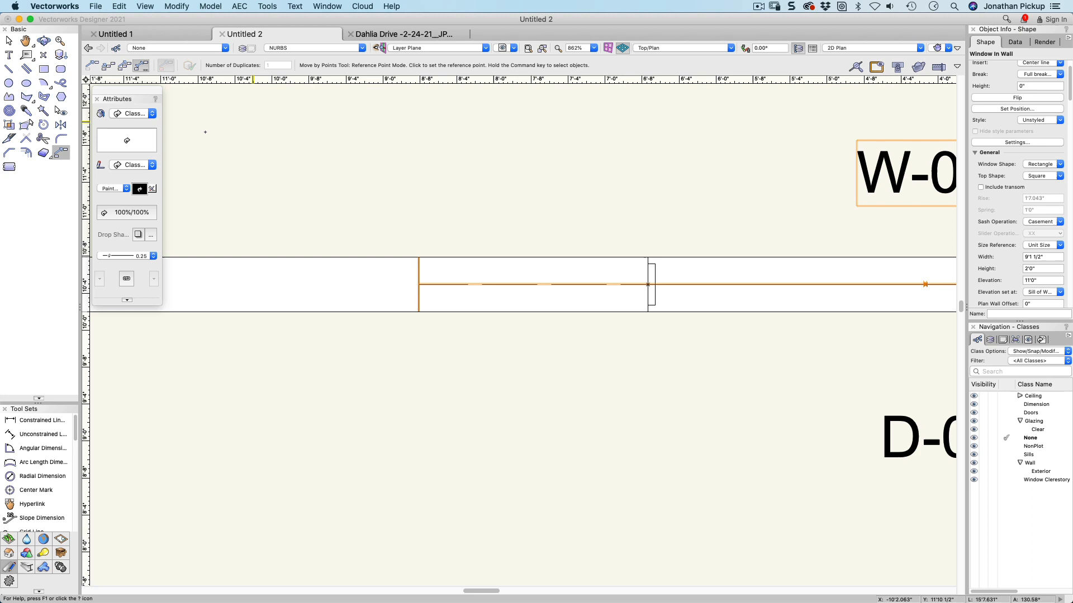
pyautogui.moveTo(586, 195)
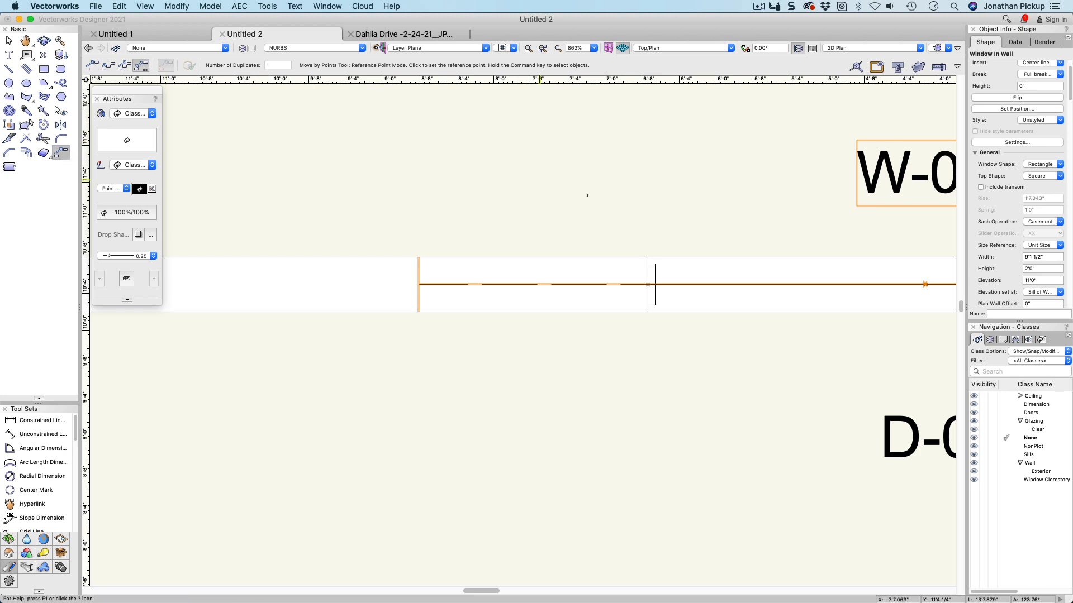